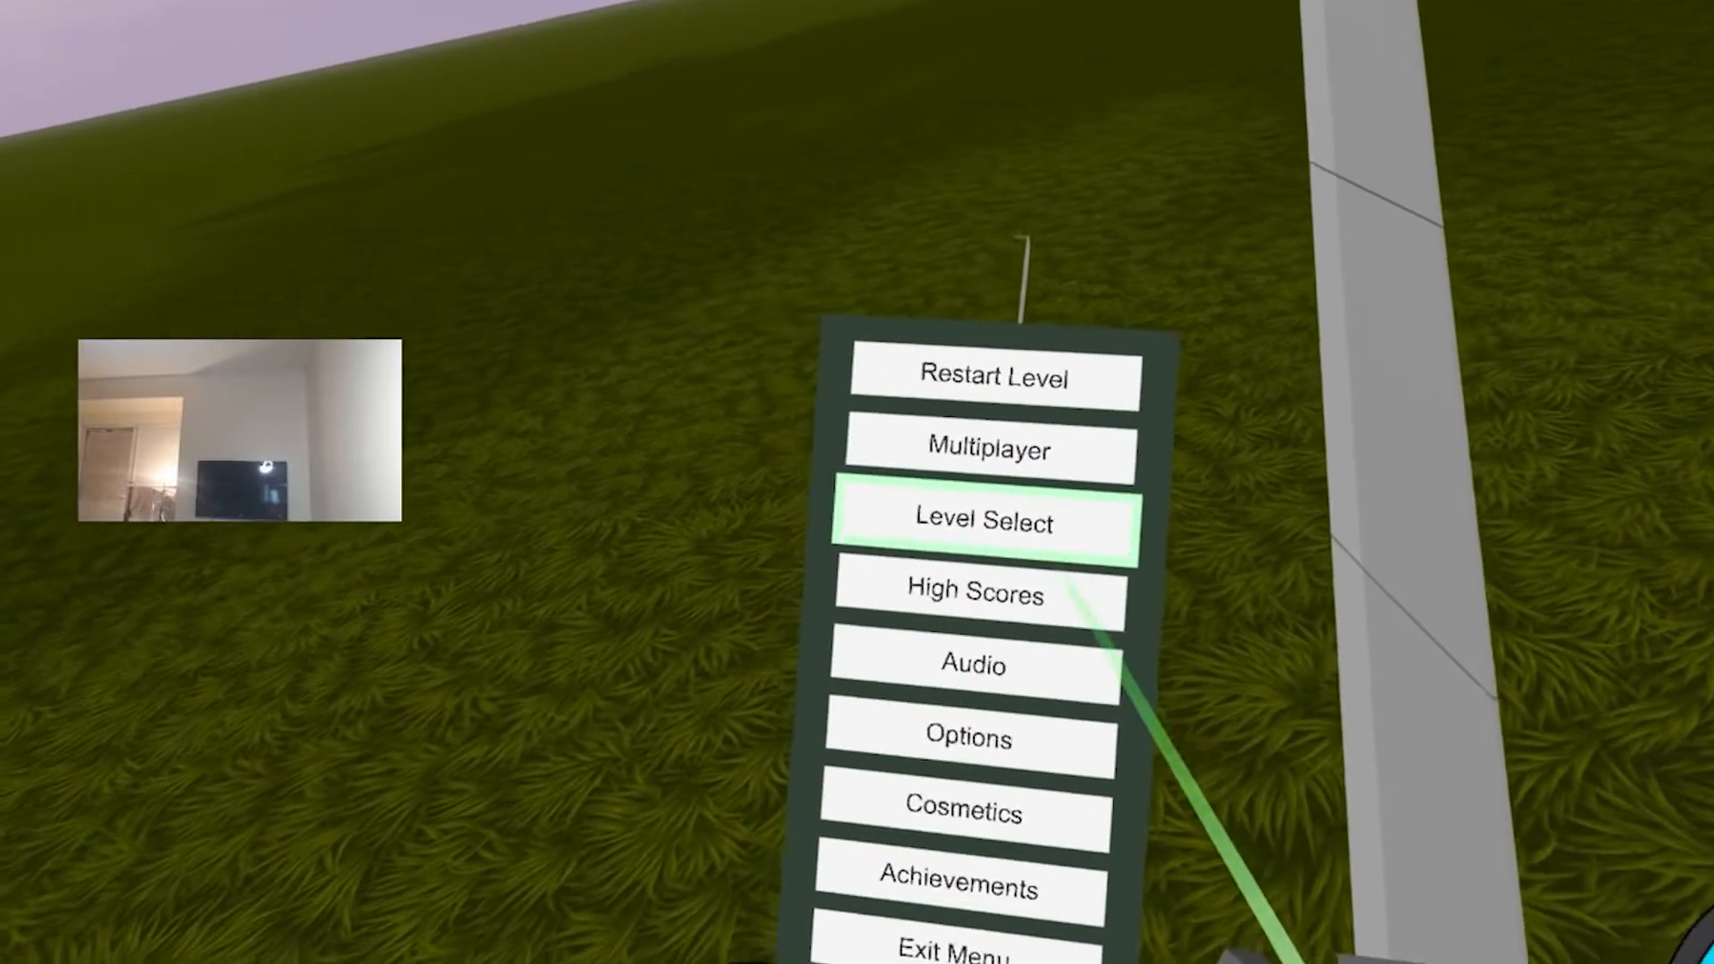
- Choose Utgard Keep from the pause menu's Level Select list so it begins loading
click(982, 520)
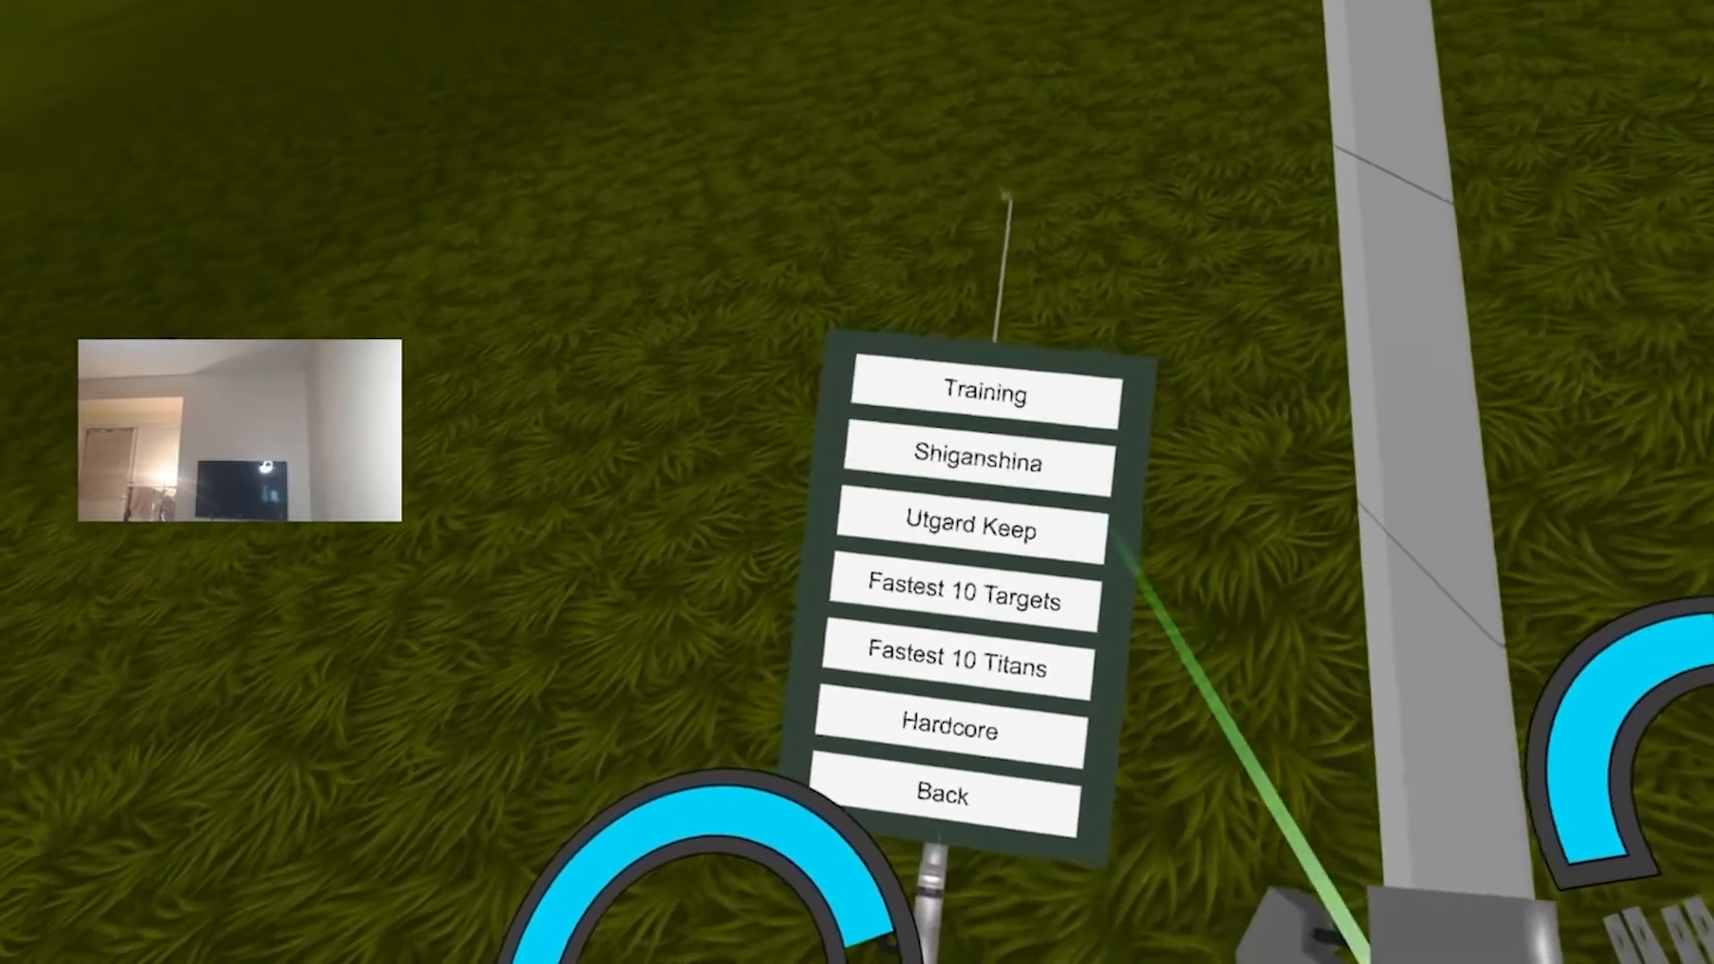
click(971, 533)
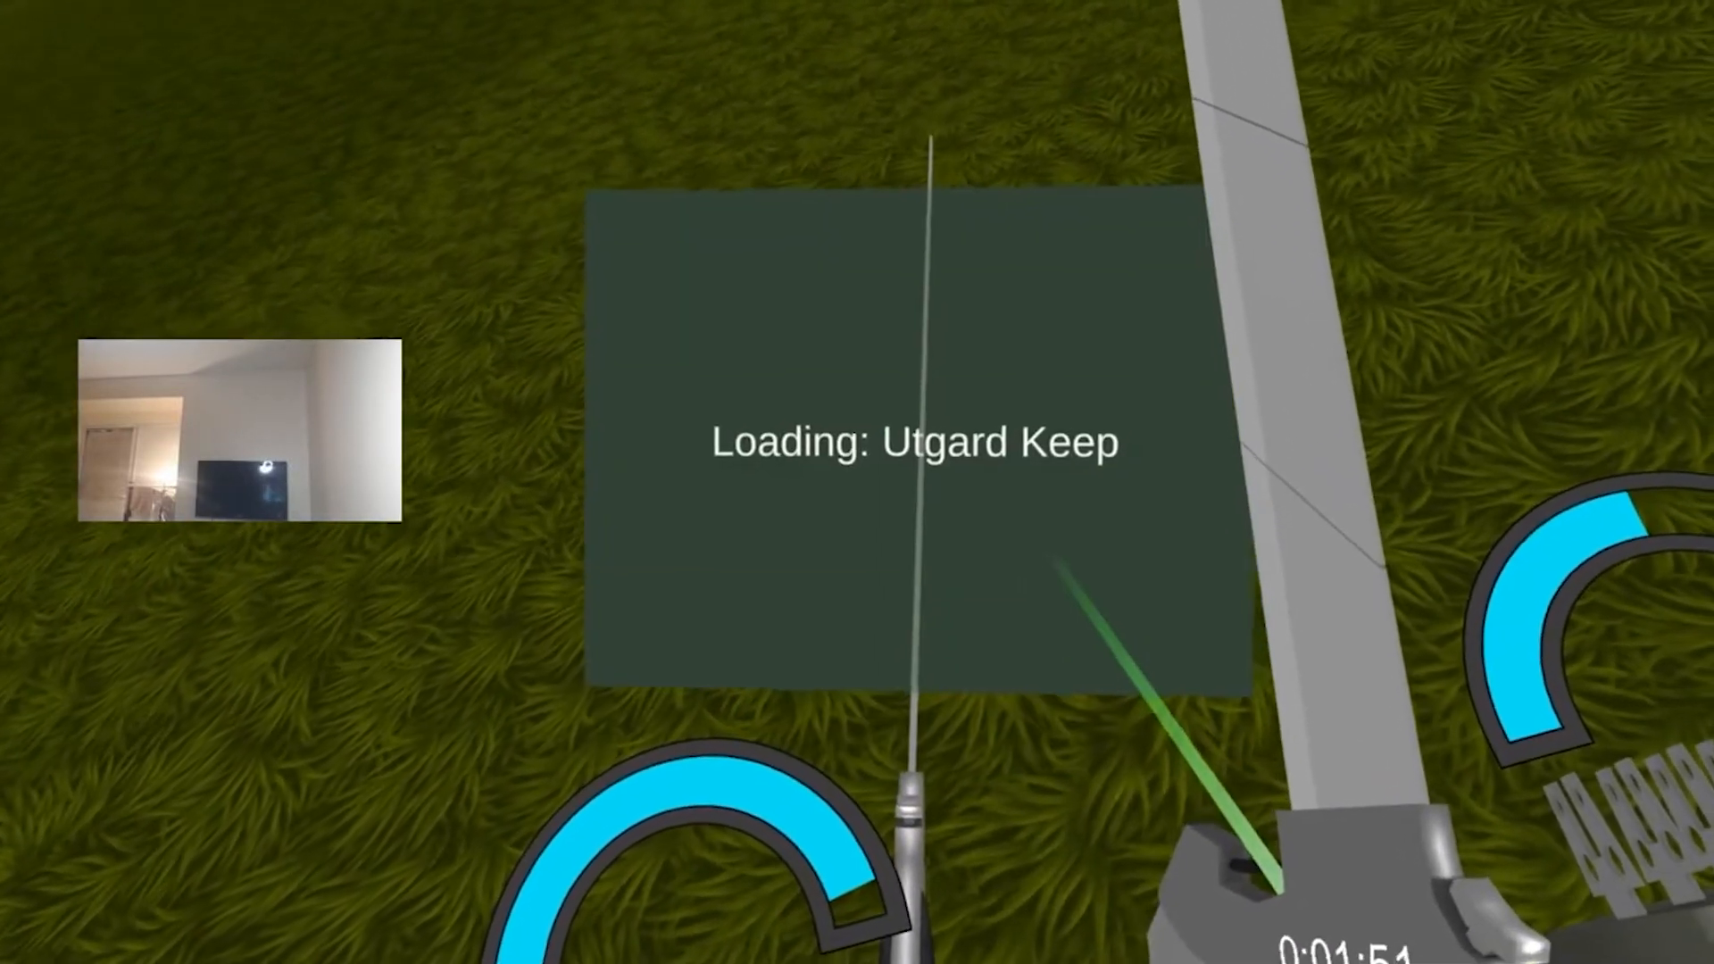